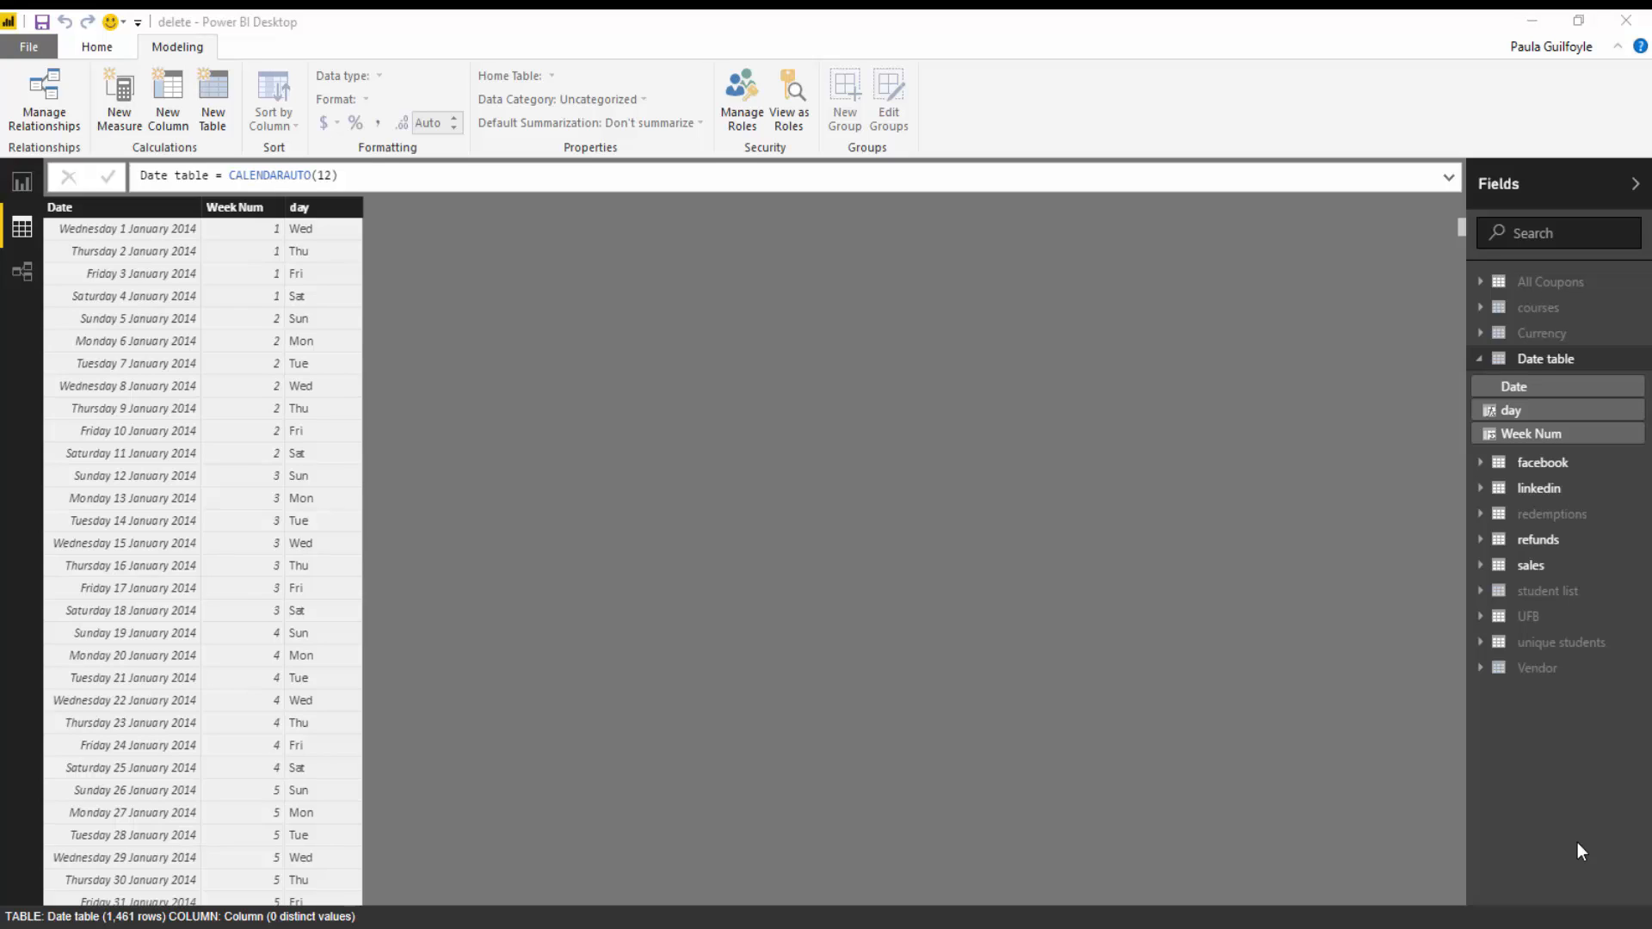
mouse_move(1632, 493)
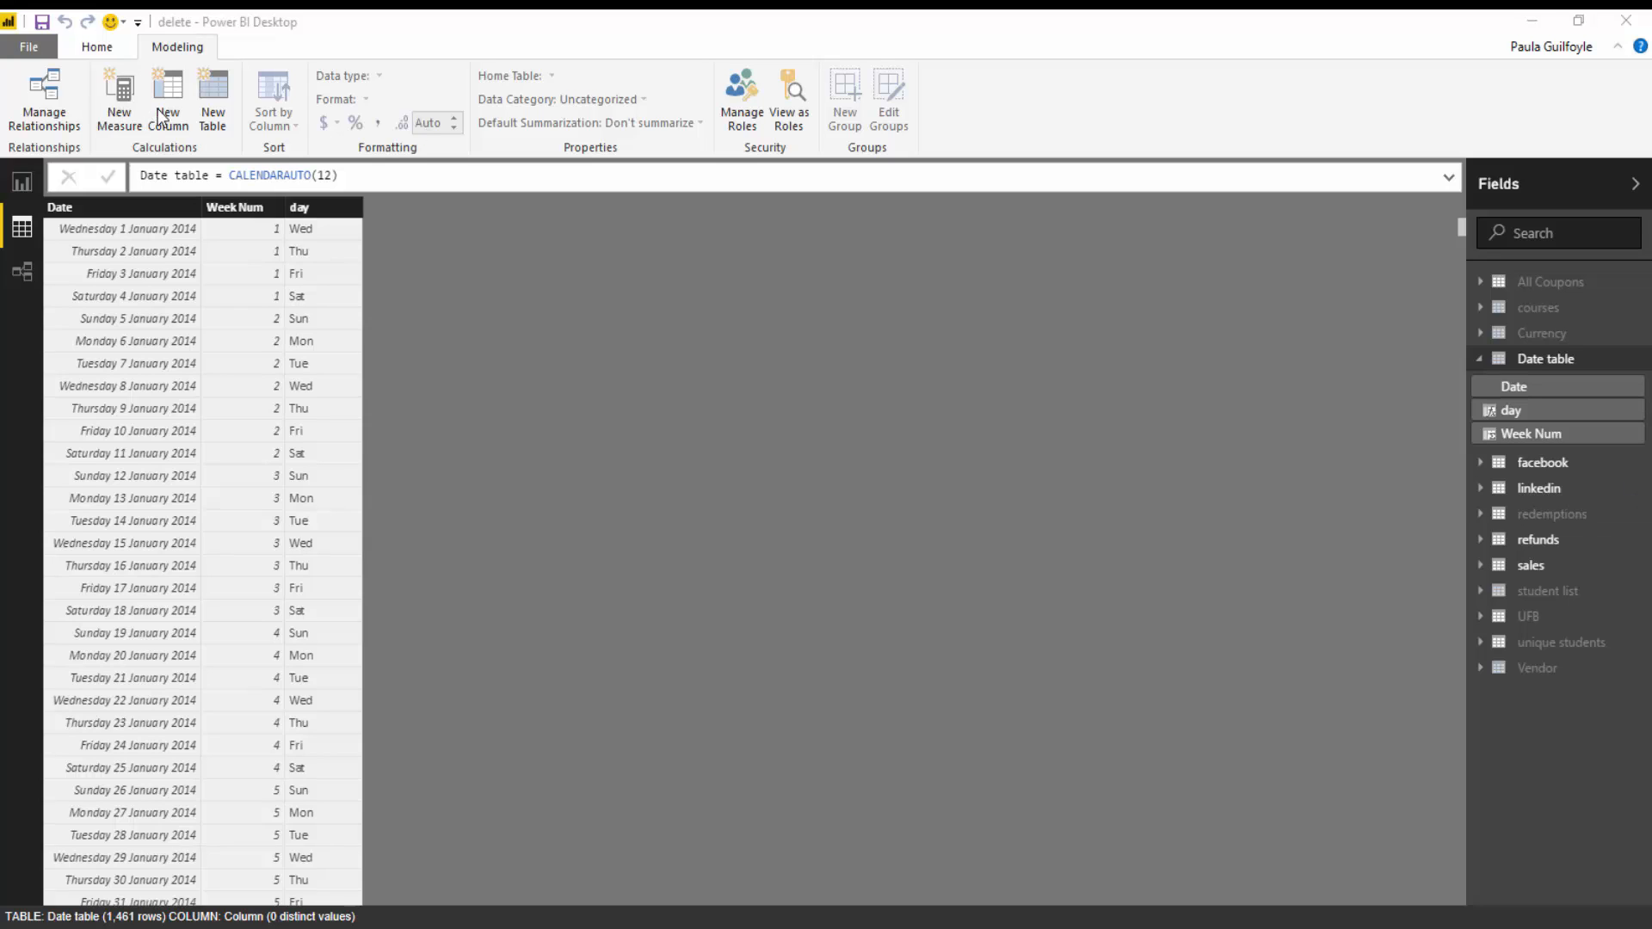
mouse_move(168, 99)
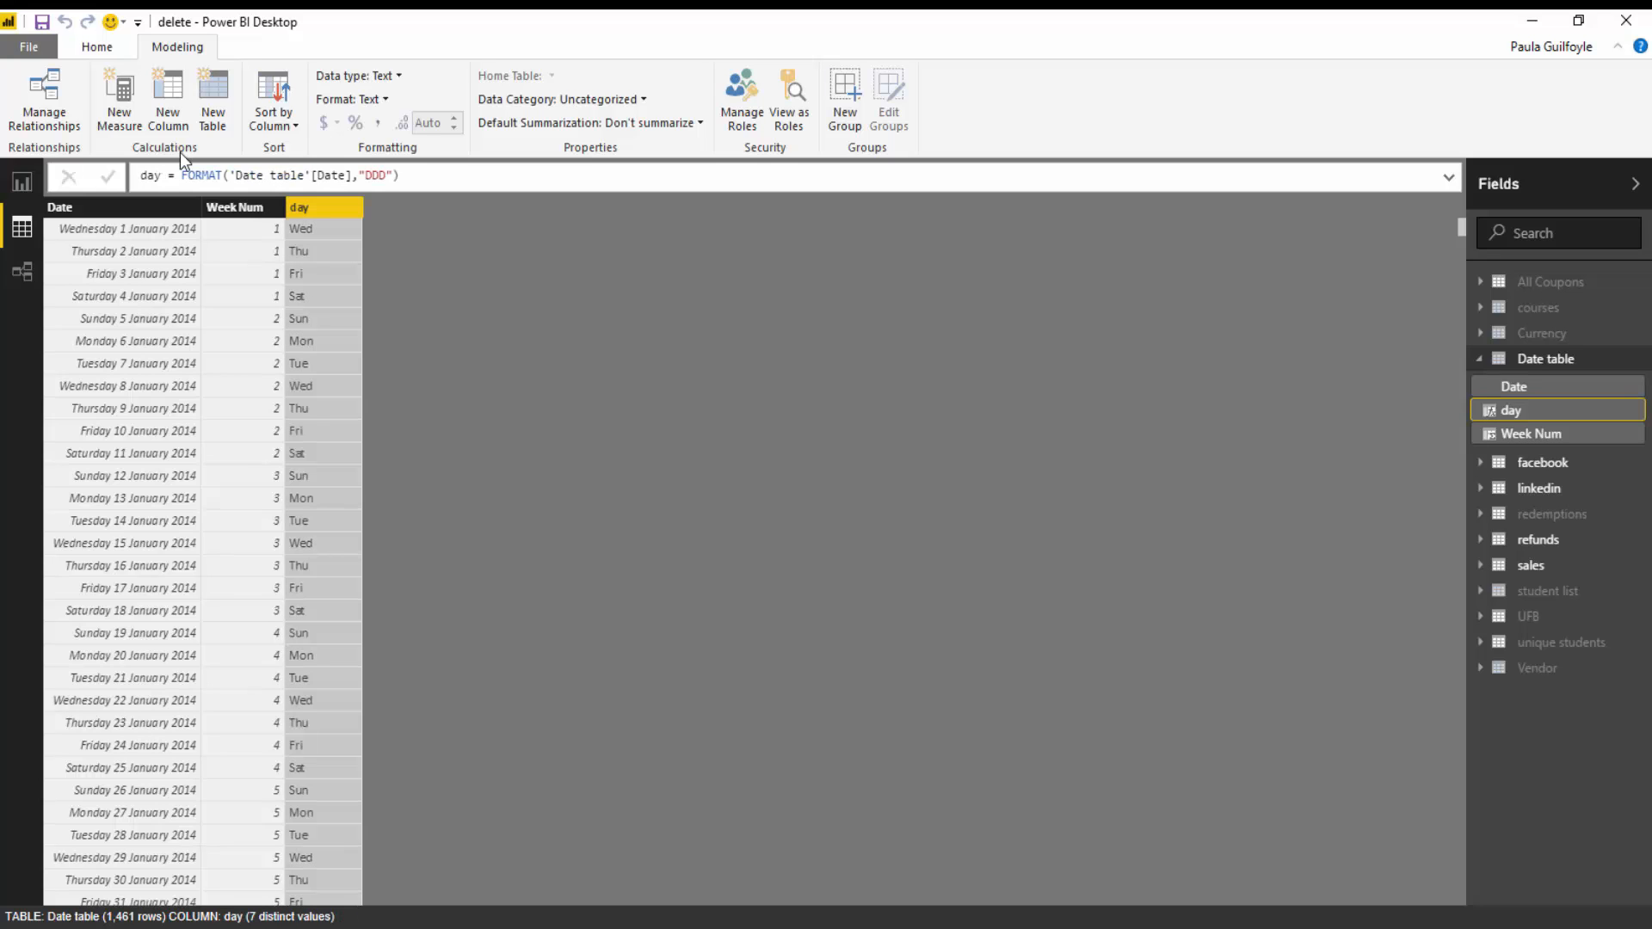
- Add a new calculated column to the Date table from the Modeling tab
left_click(166, 100)
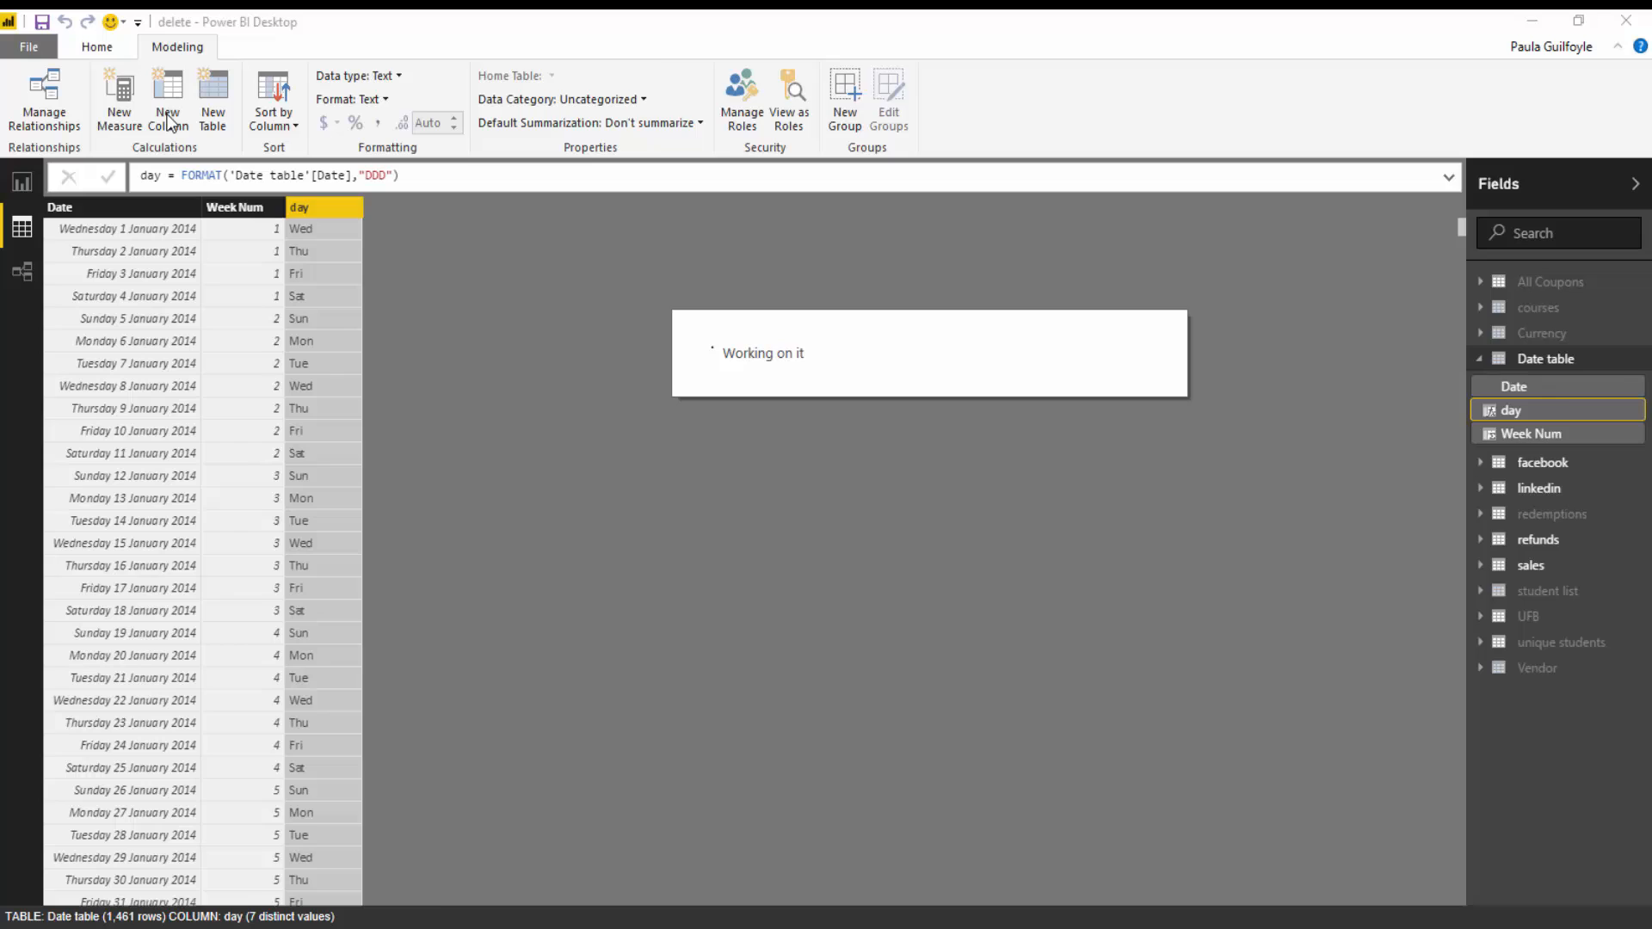
- Enter Month = FORMAT('Date table'[Date],"MMMM") in the formula bar
left_click(166, 99)
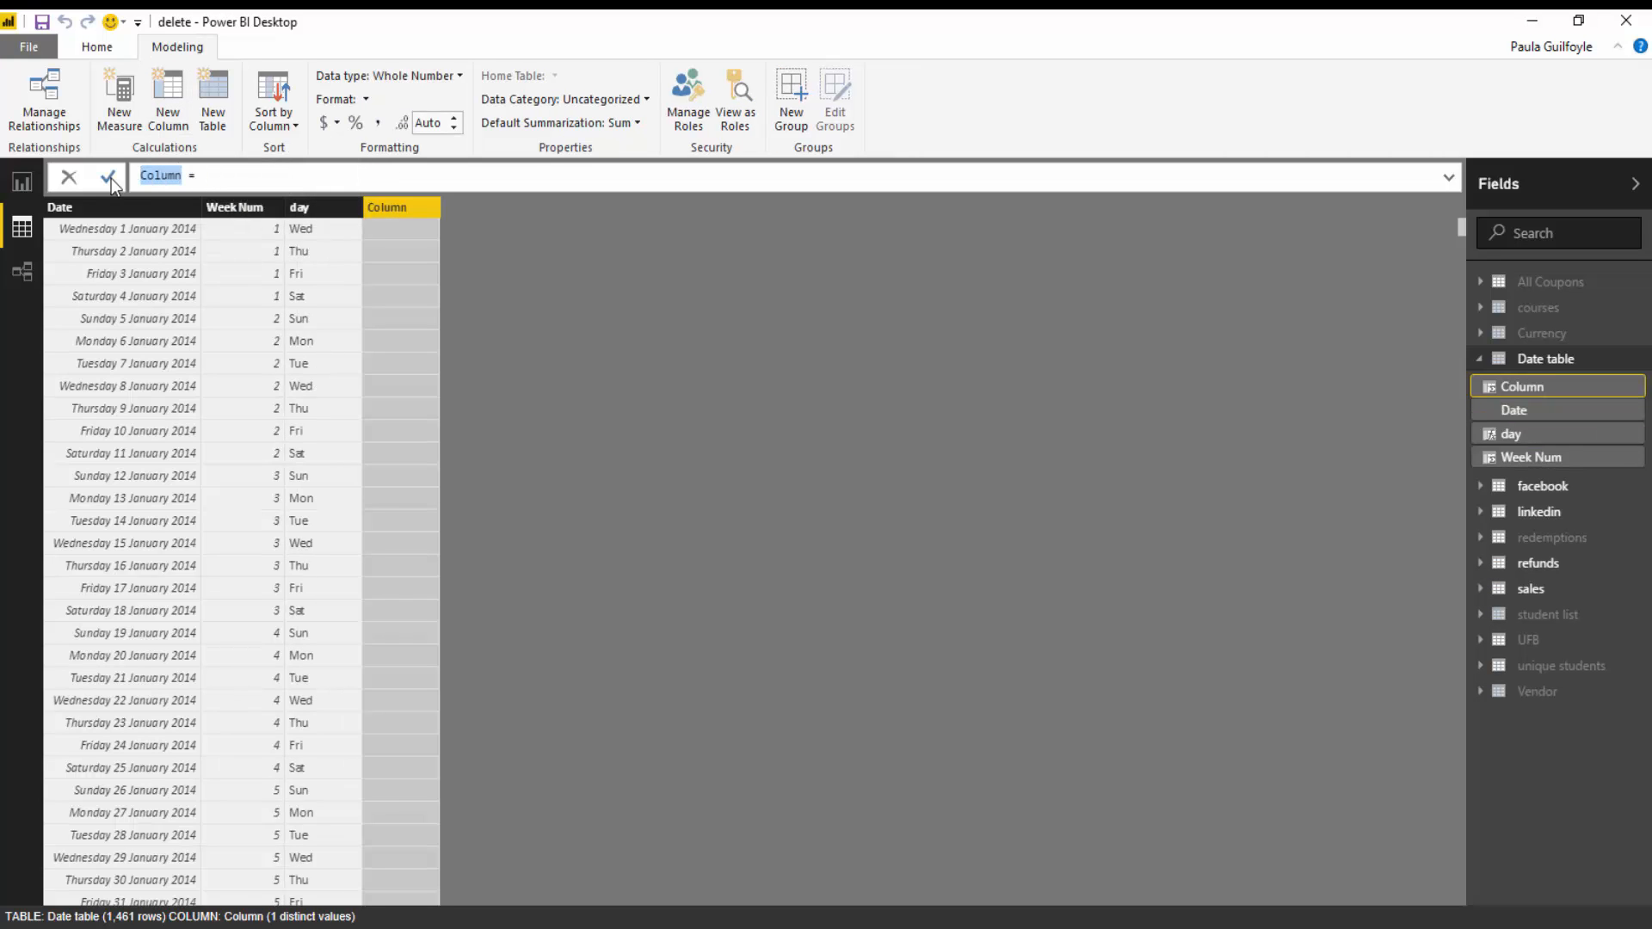
type("Month = FORMAT(")
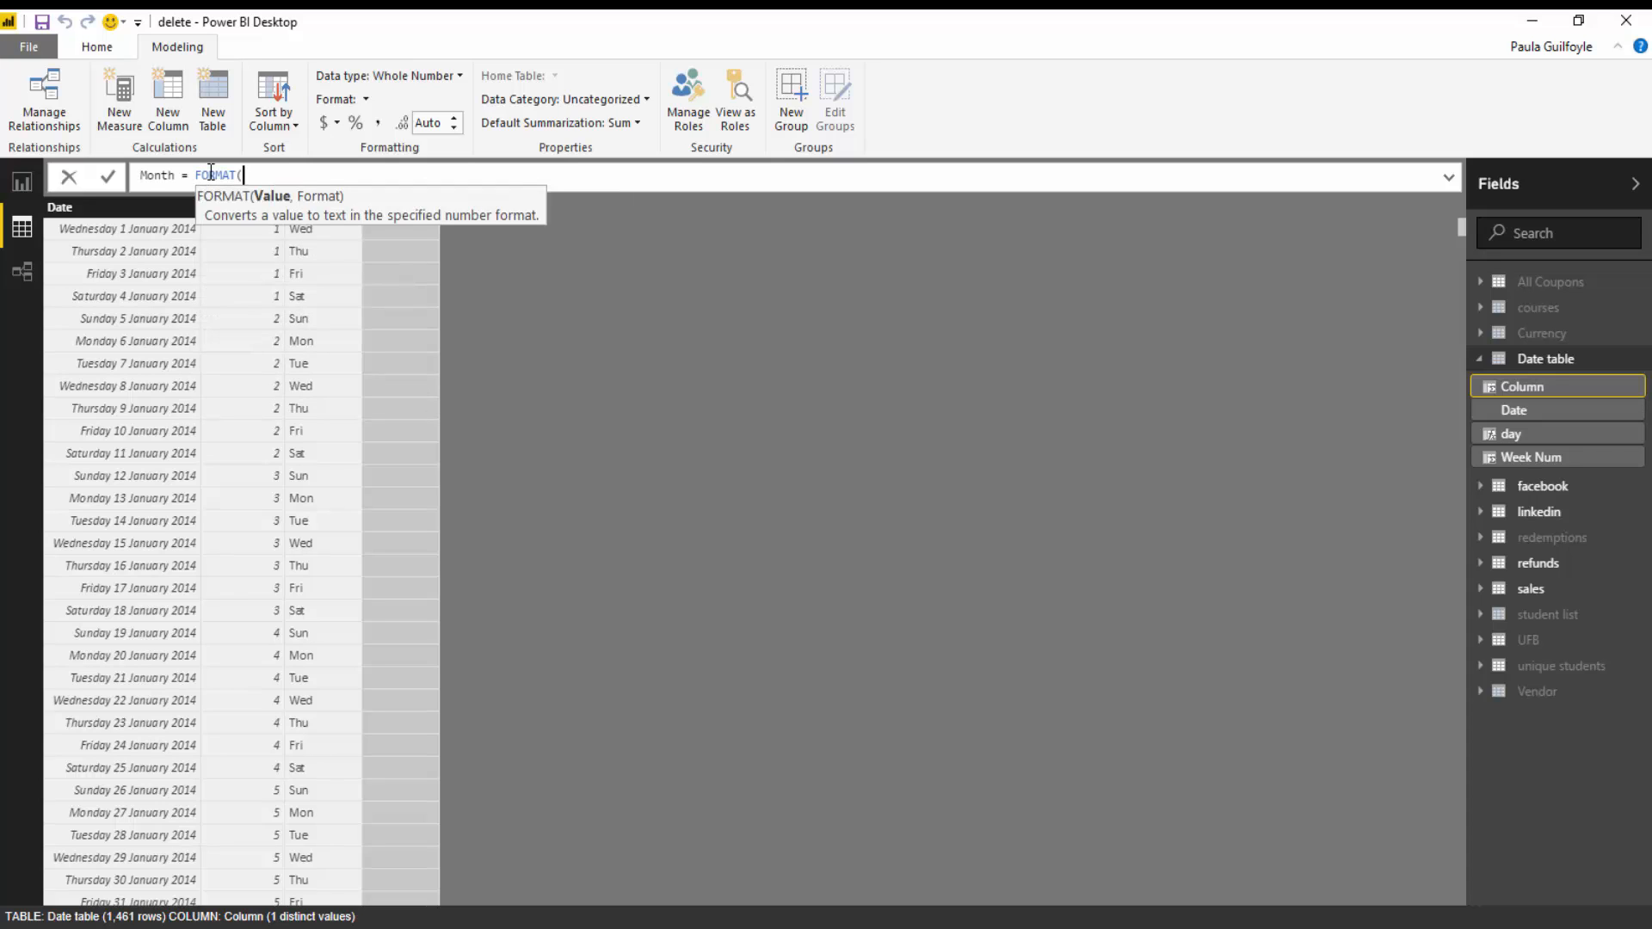
type("date")
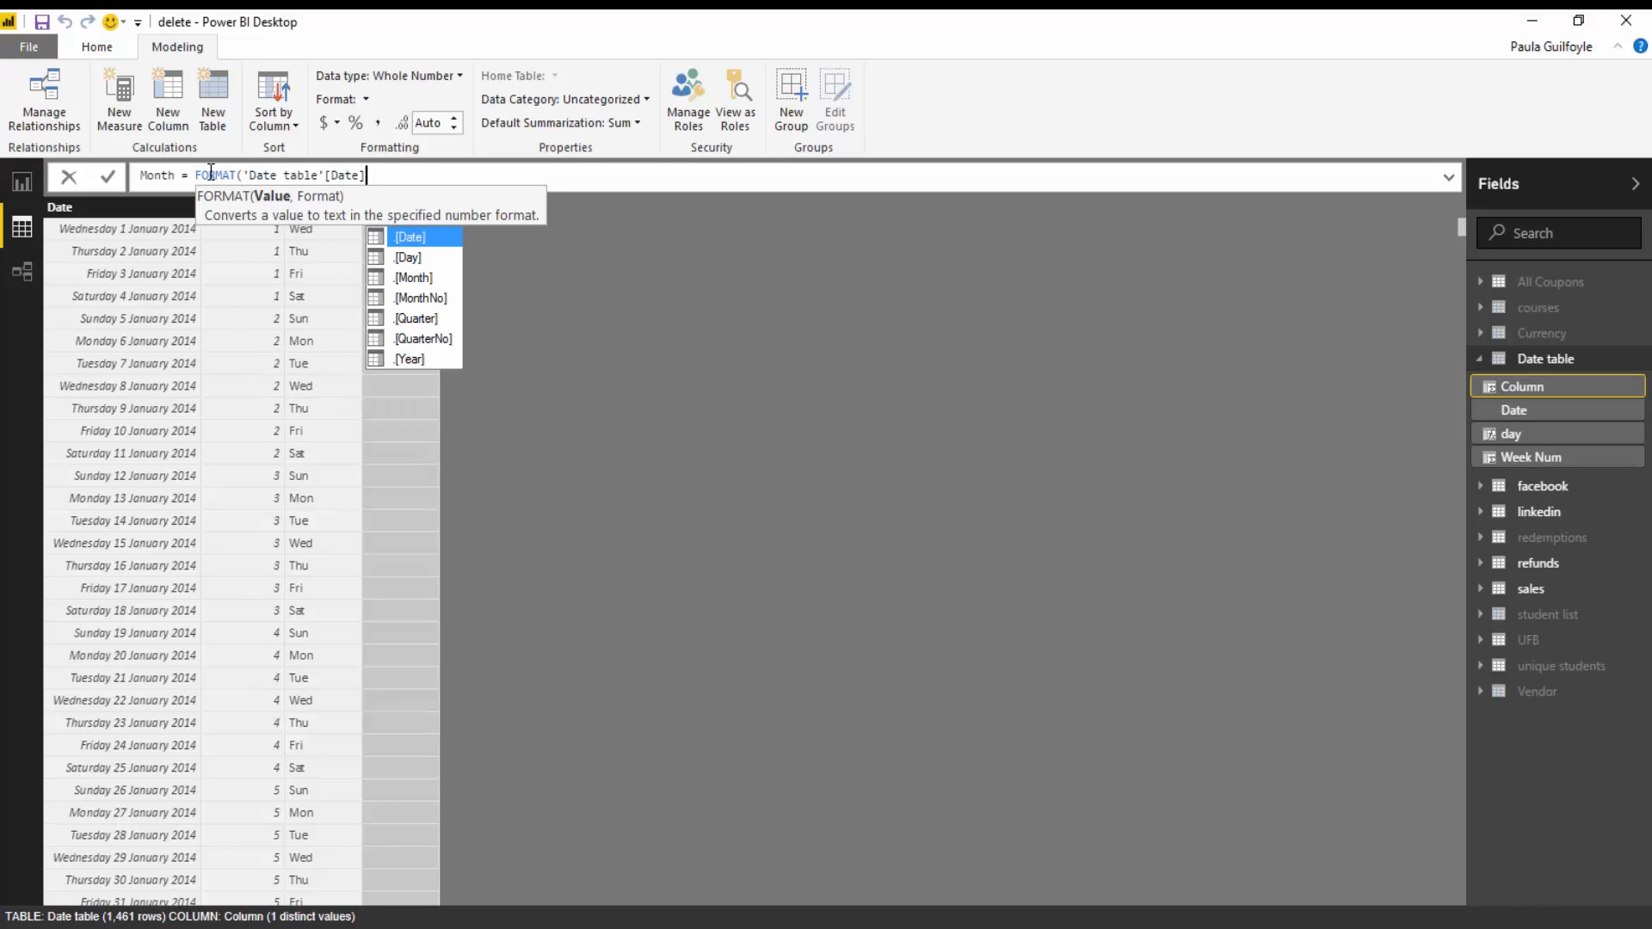
type(",\"")
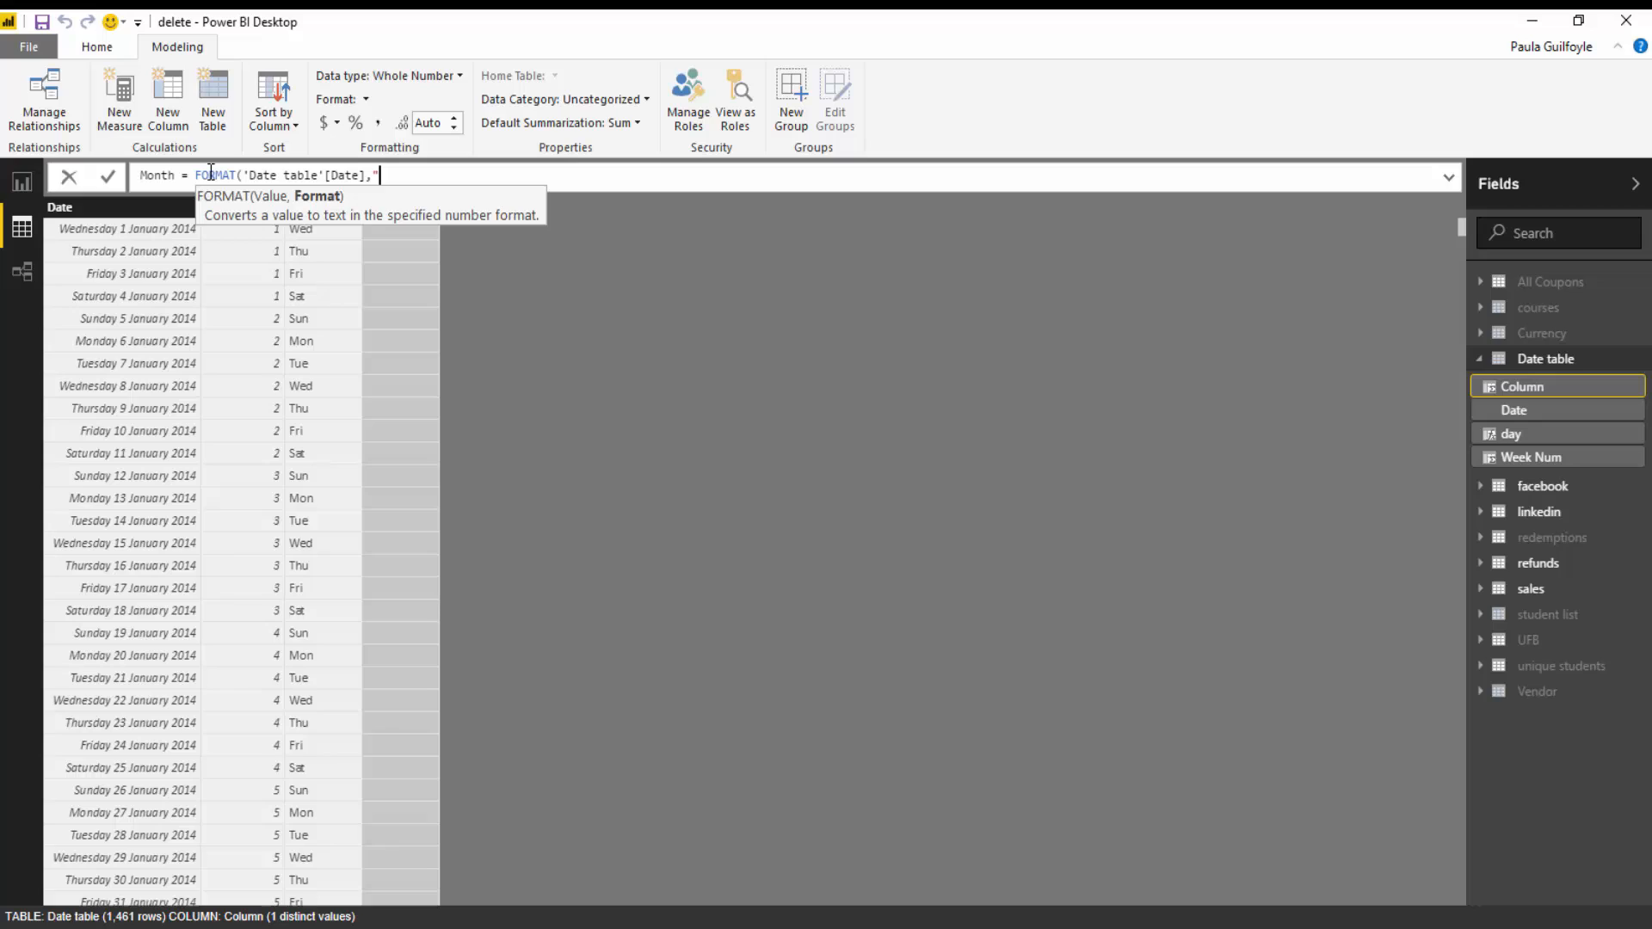
type("MM")
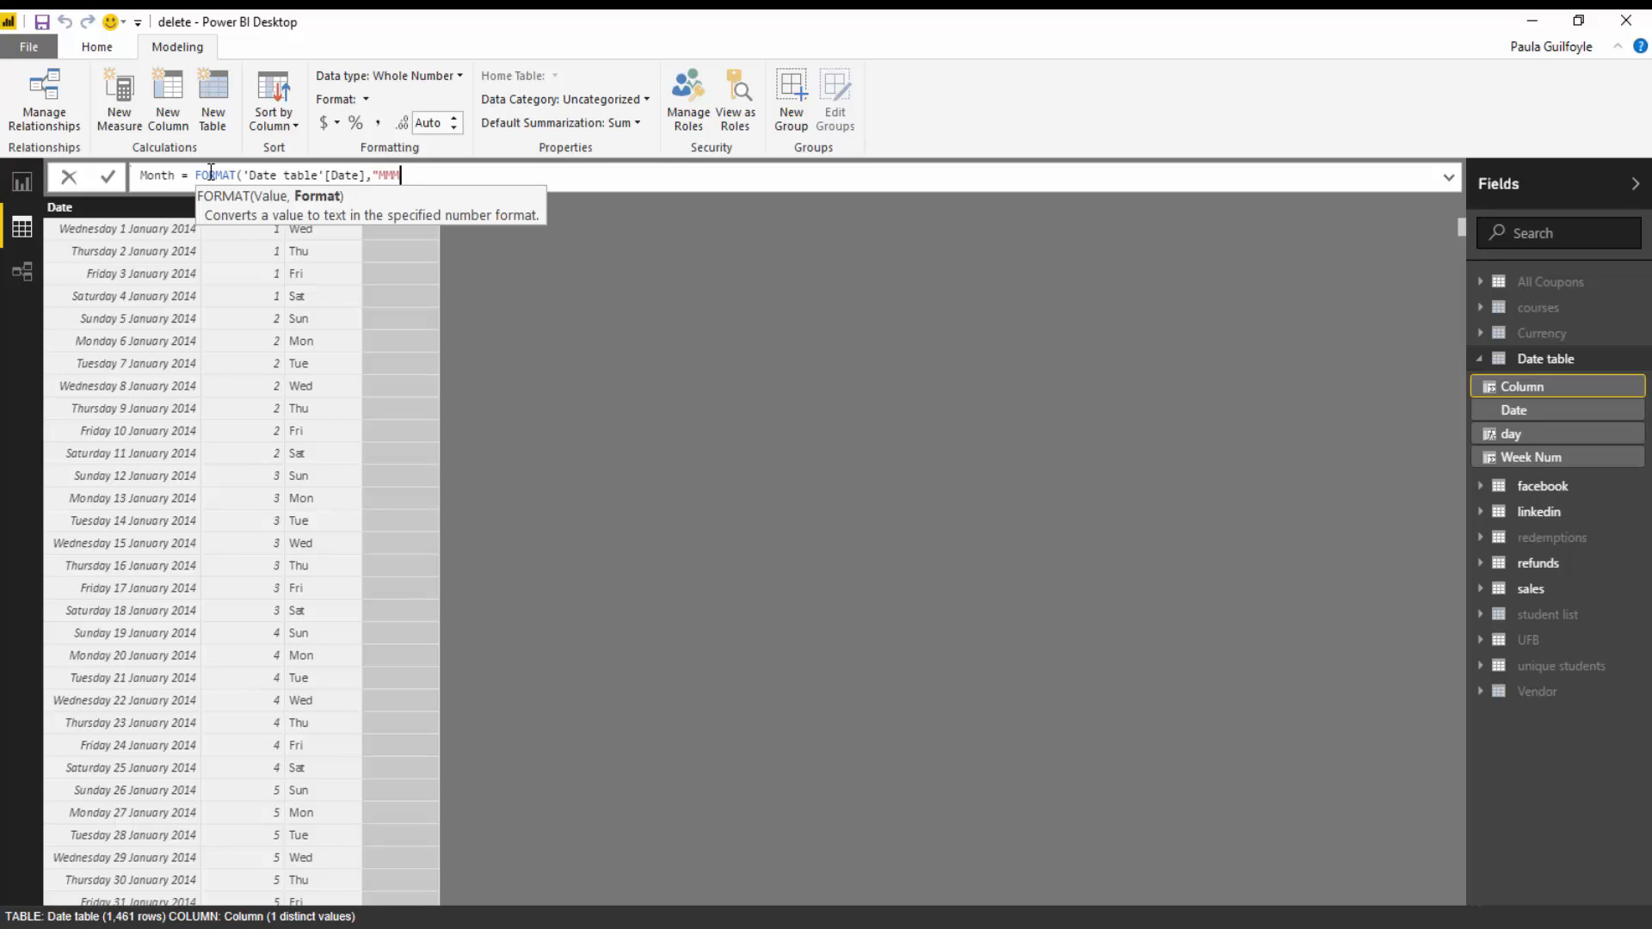
type("M")
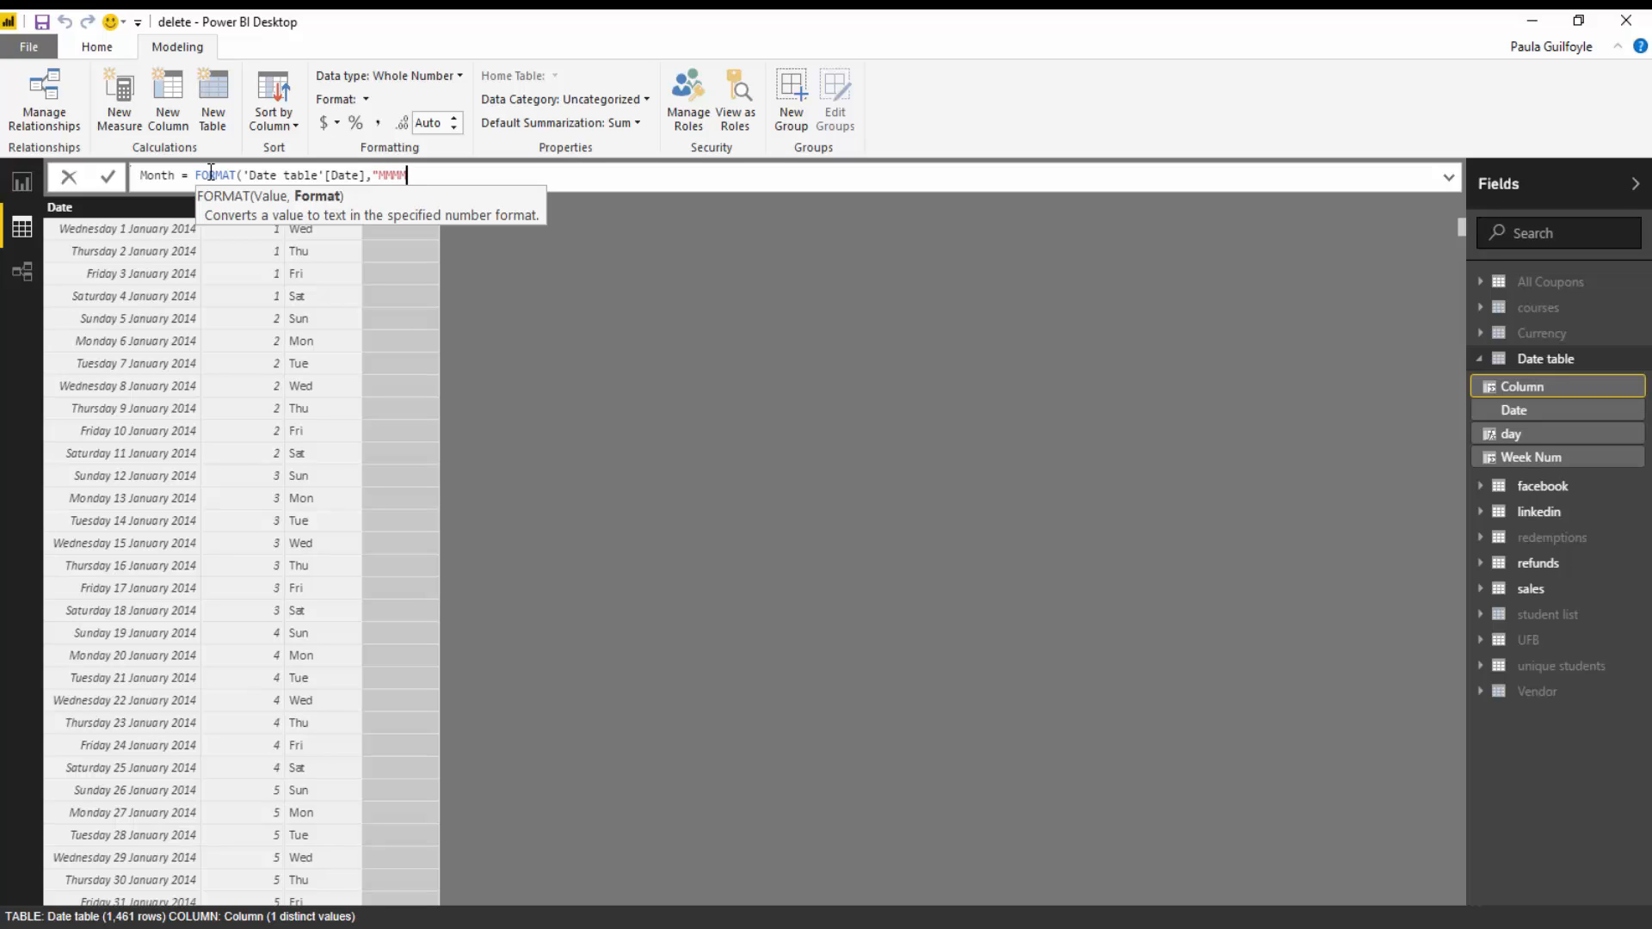
type("M\"")
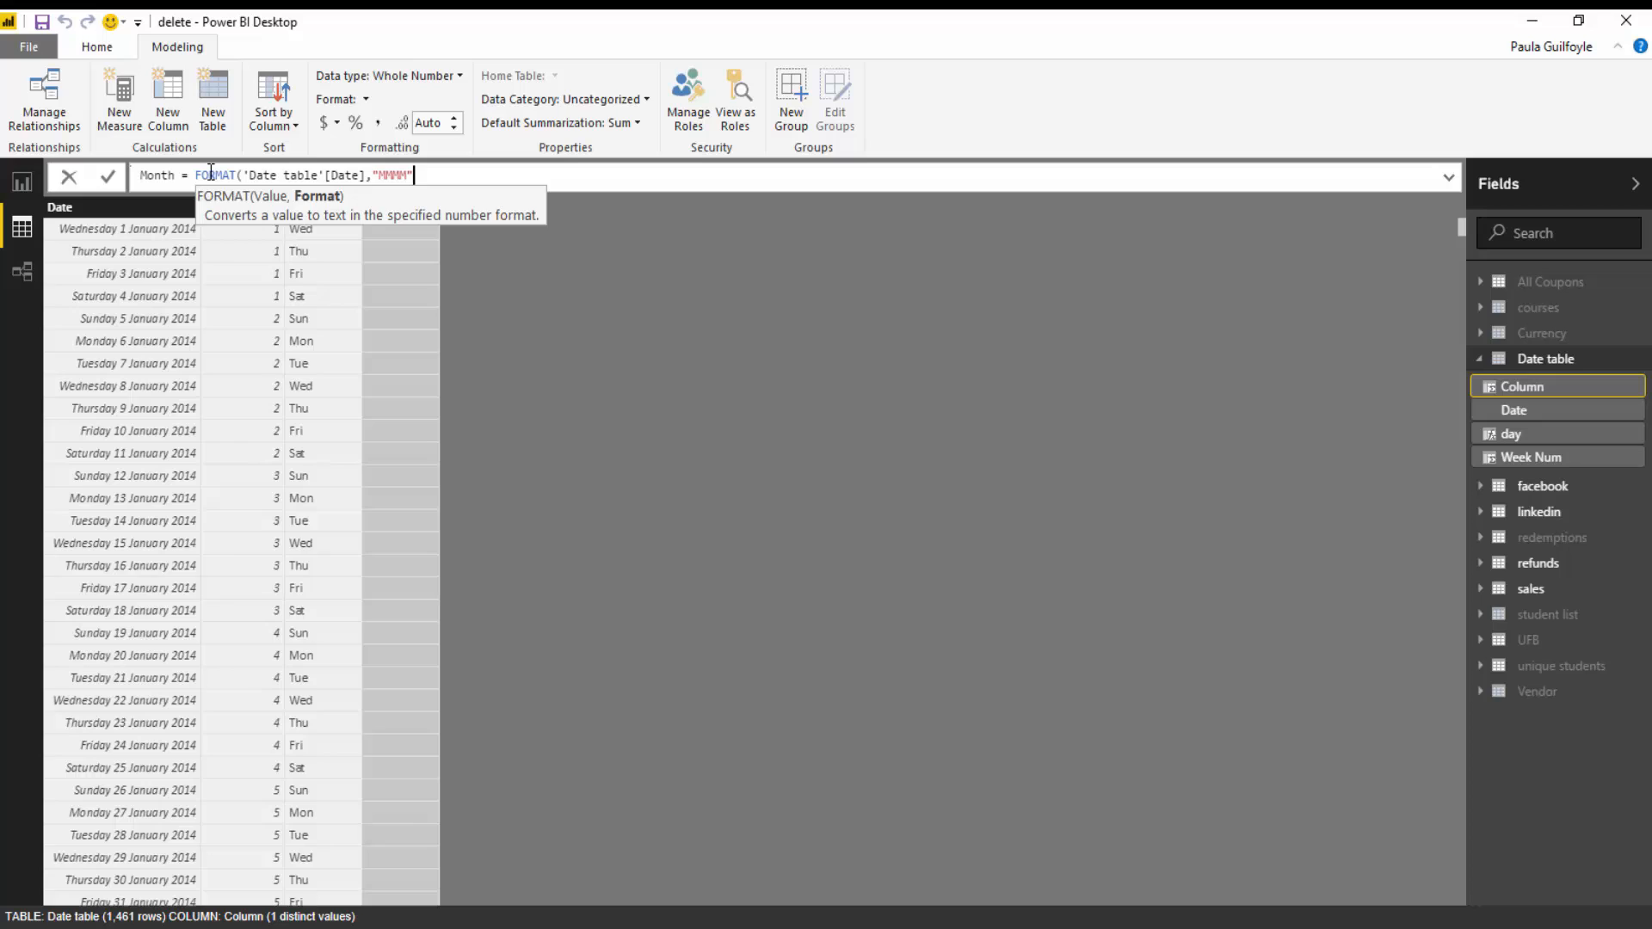